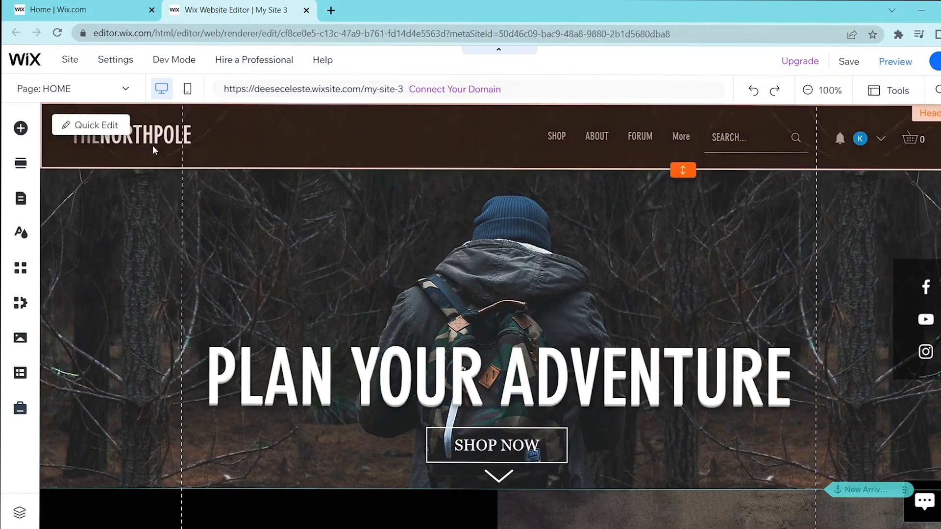
Pick the Add to Cart Button from the Store elements in the Add panel
click(20, 129)
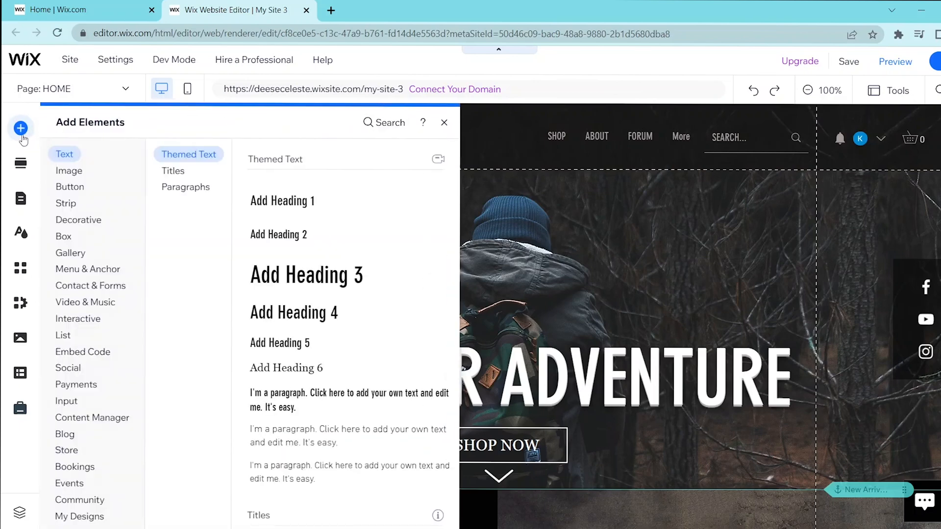
click(69, 171)
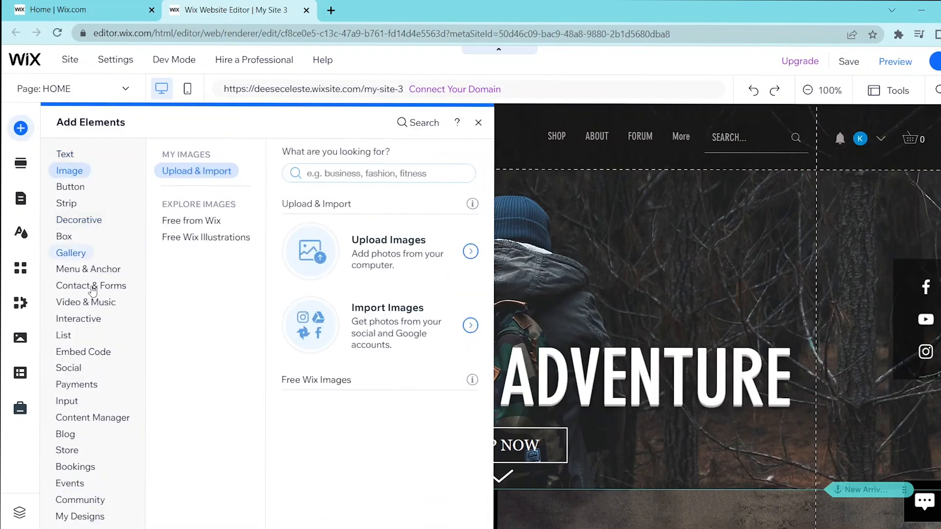
click(67, 450)
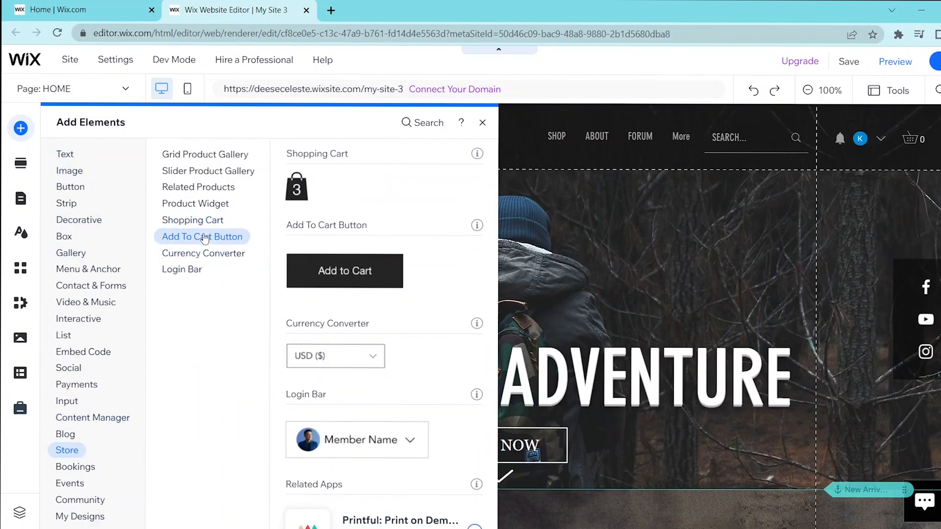
scroll(down, 3)
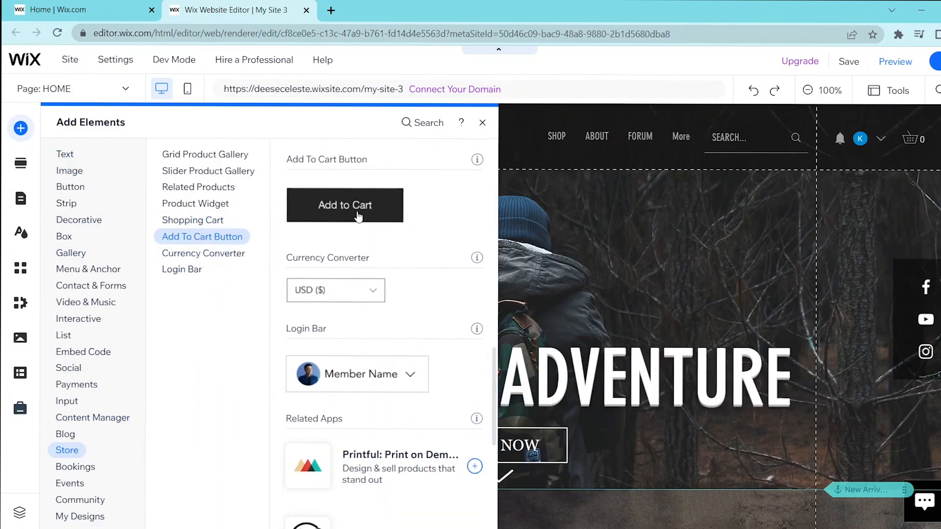
click(482, 123)
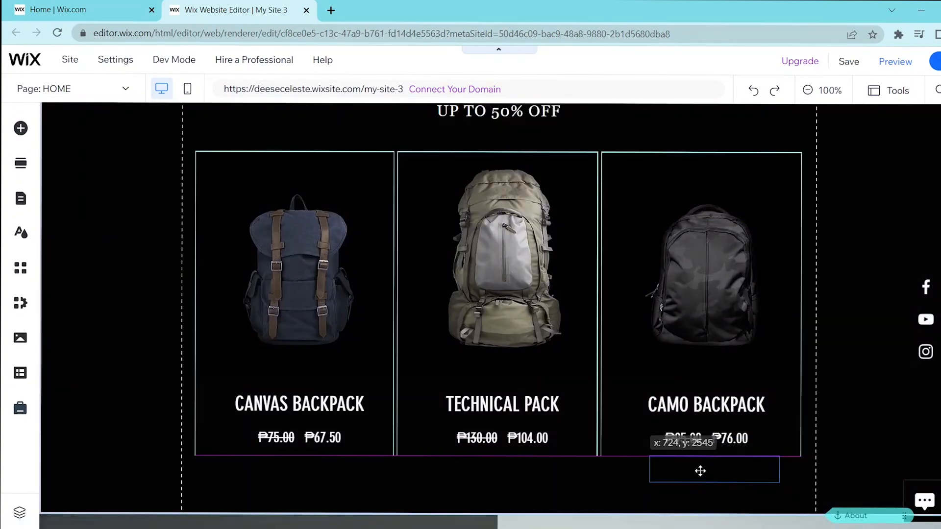
Drop the Add to Cart button beneath the Camo Backpack product widget
click(714, 470)
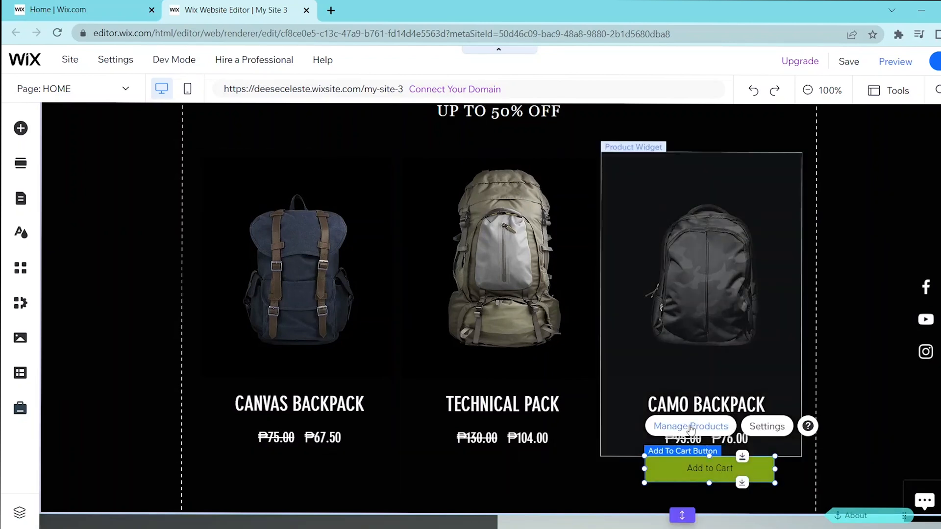
click(690, 426)
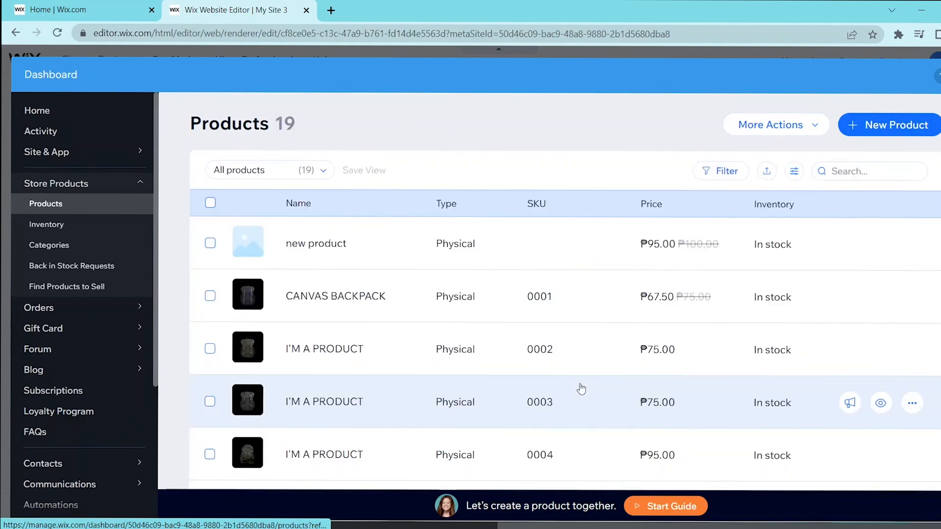
mouse_move(588, 394)
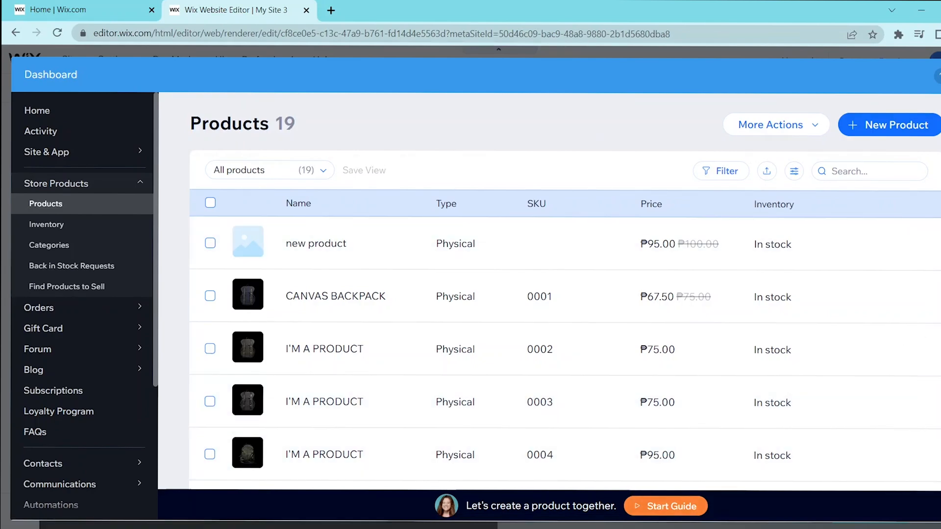
scroll(down, 3)
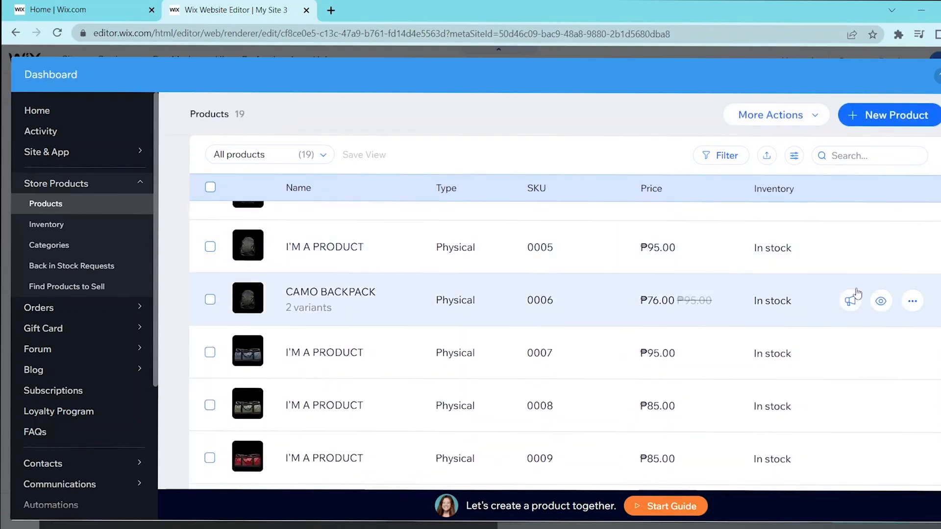
click(912, 300)
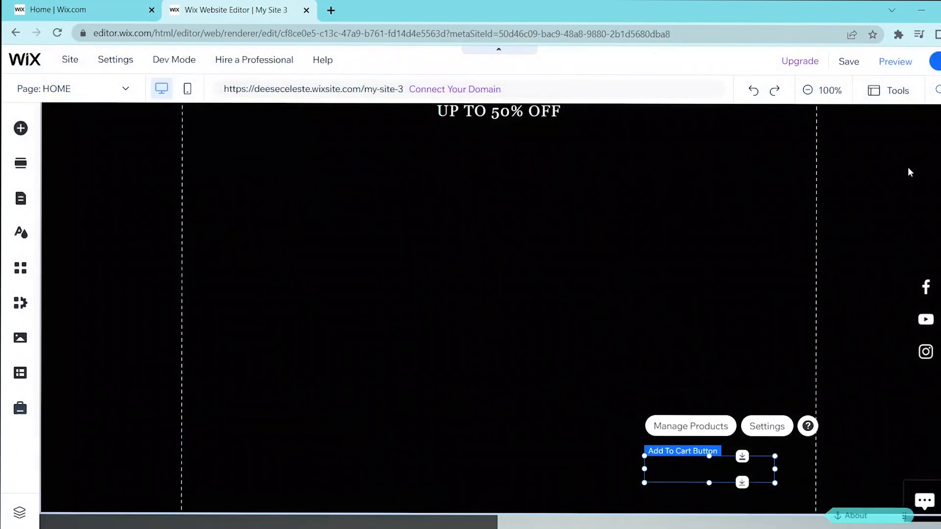
In the button's settings, switch its product from 'new product' to CAMO BACKPACK
click(766, 426)
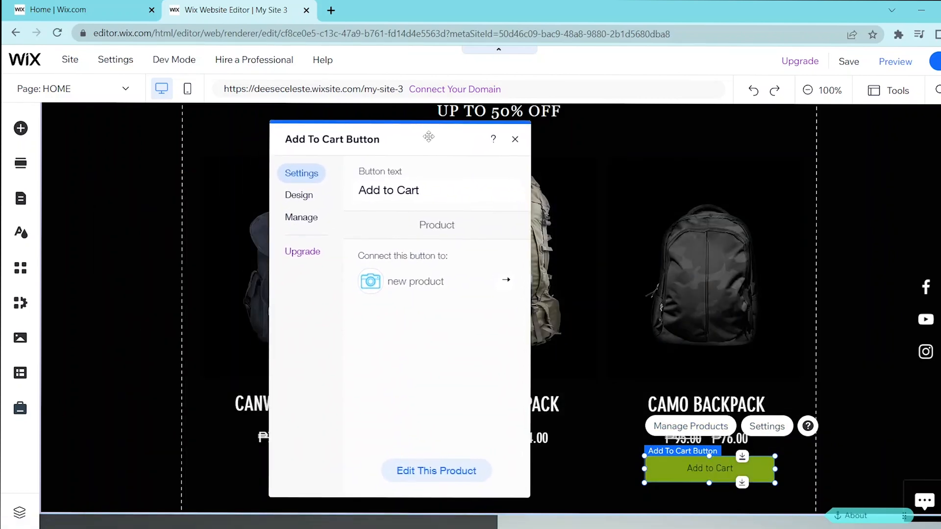
click(436, 190)
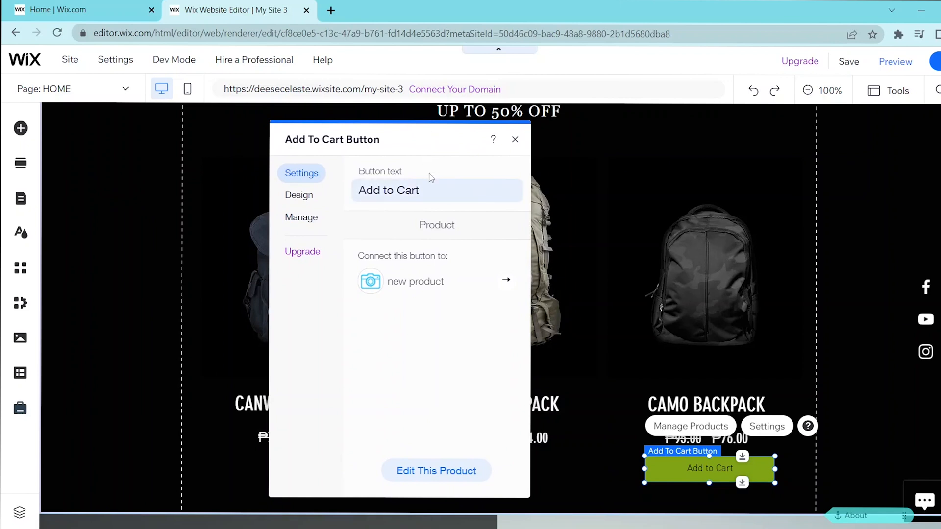
mouse_move(433, 193)
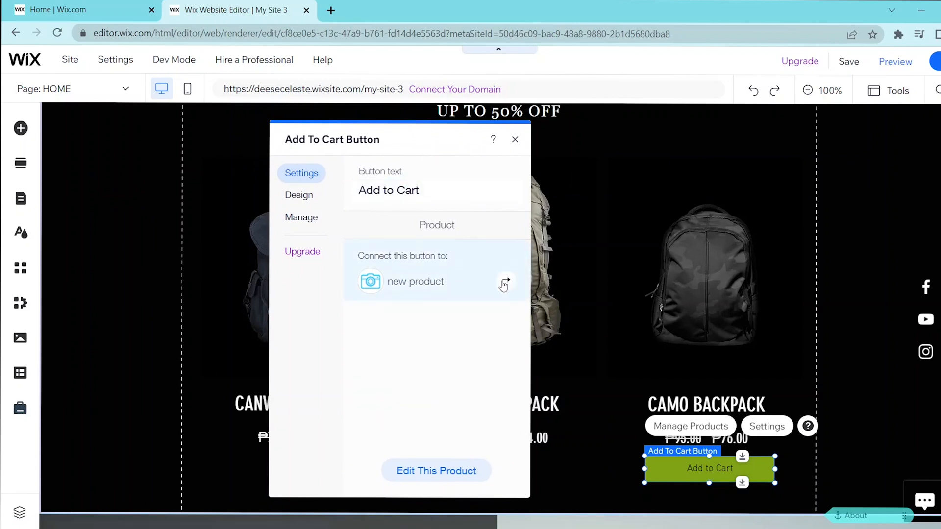
click(504, 281)
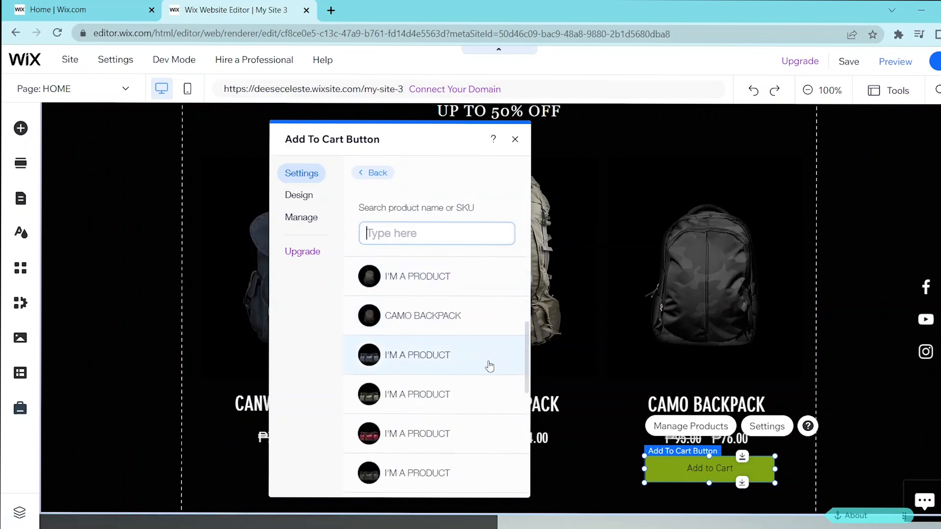
click(423, 316)
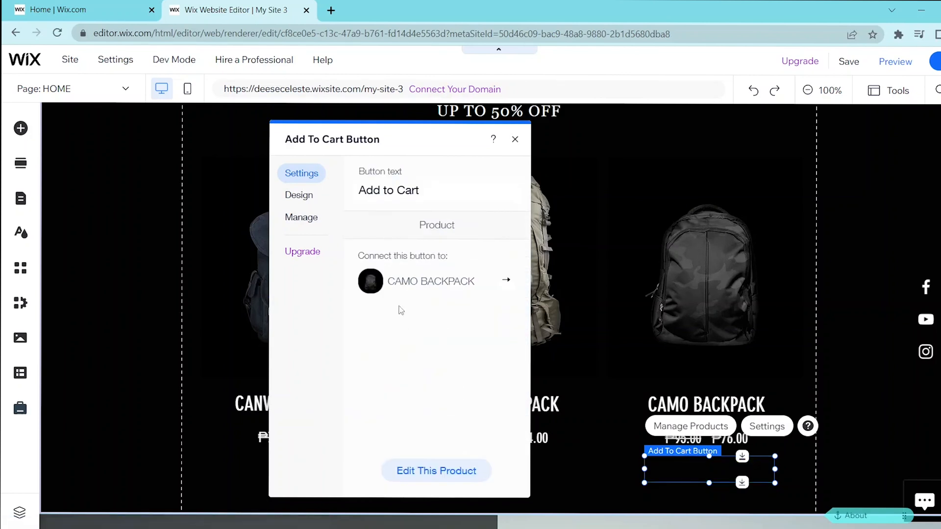
Give the Add to Cart button rounded corners (radius 20) and a light pinkish fill
click(299, 195)
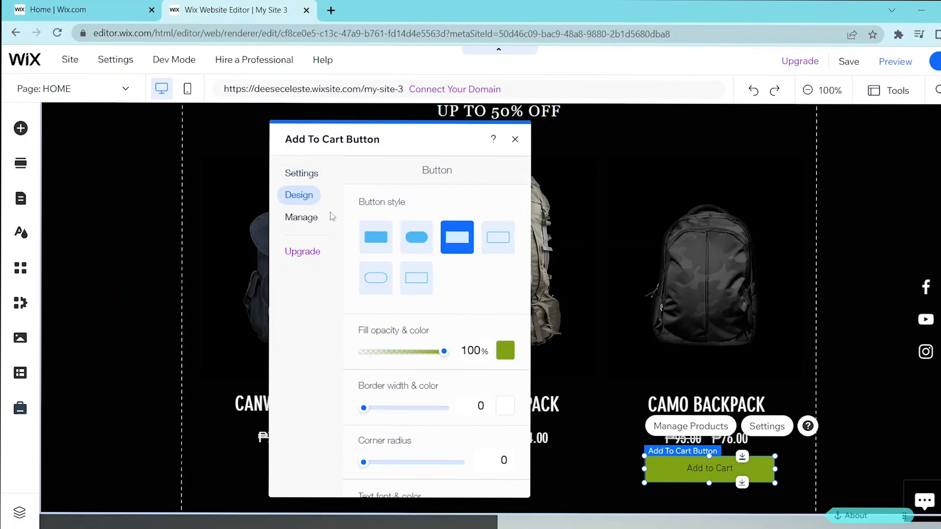
click(416, 236)
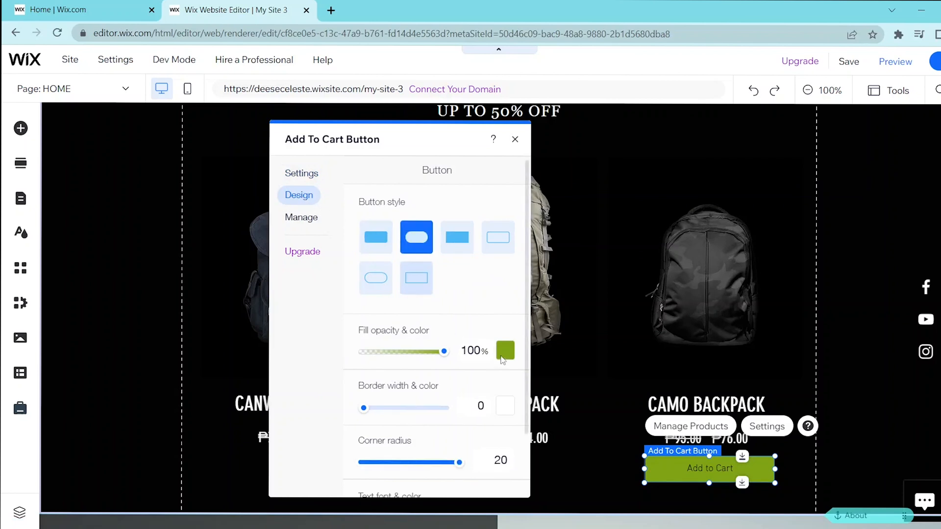
click(504, 350)
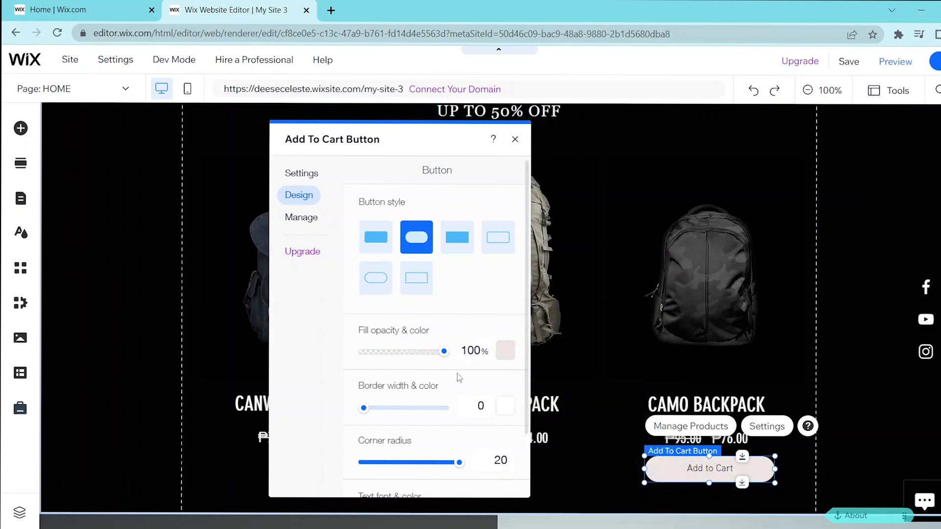
scroll(down, 3)
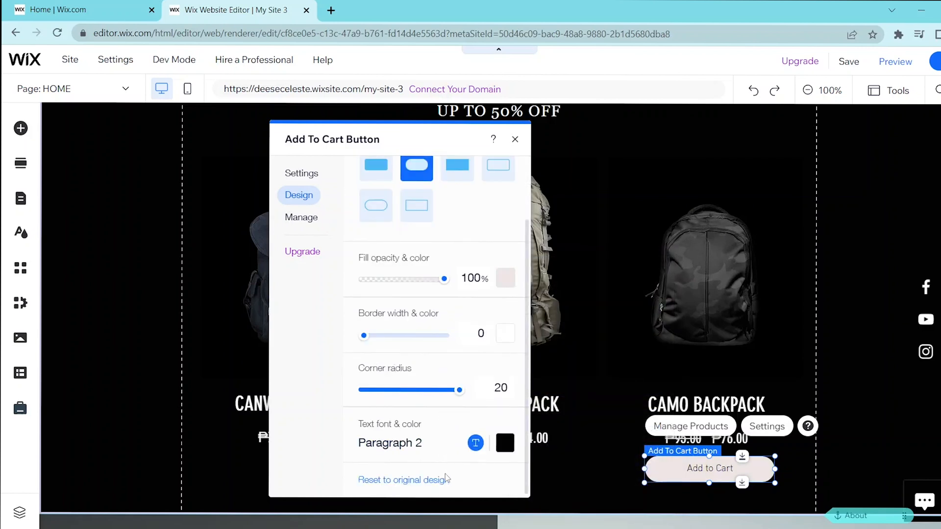